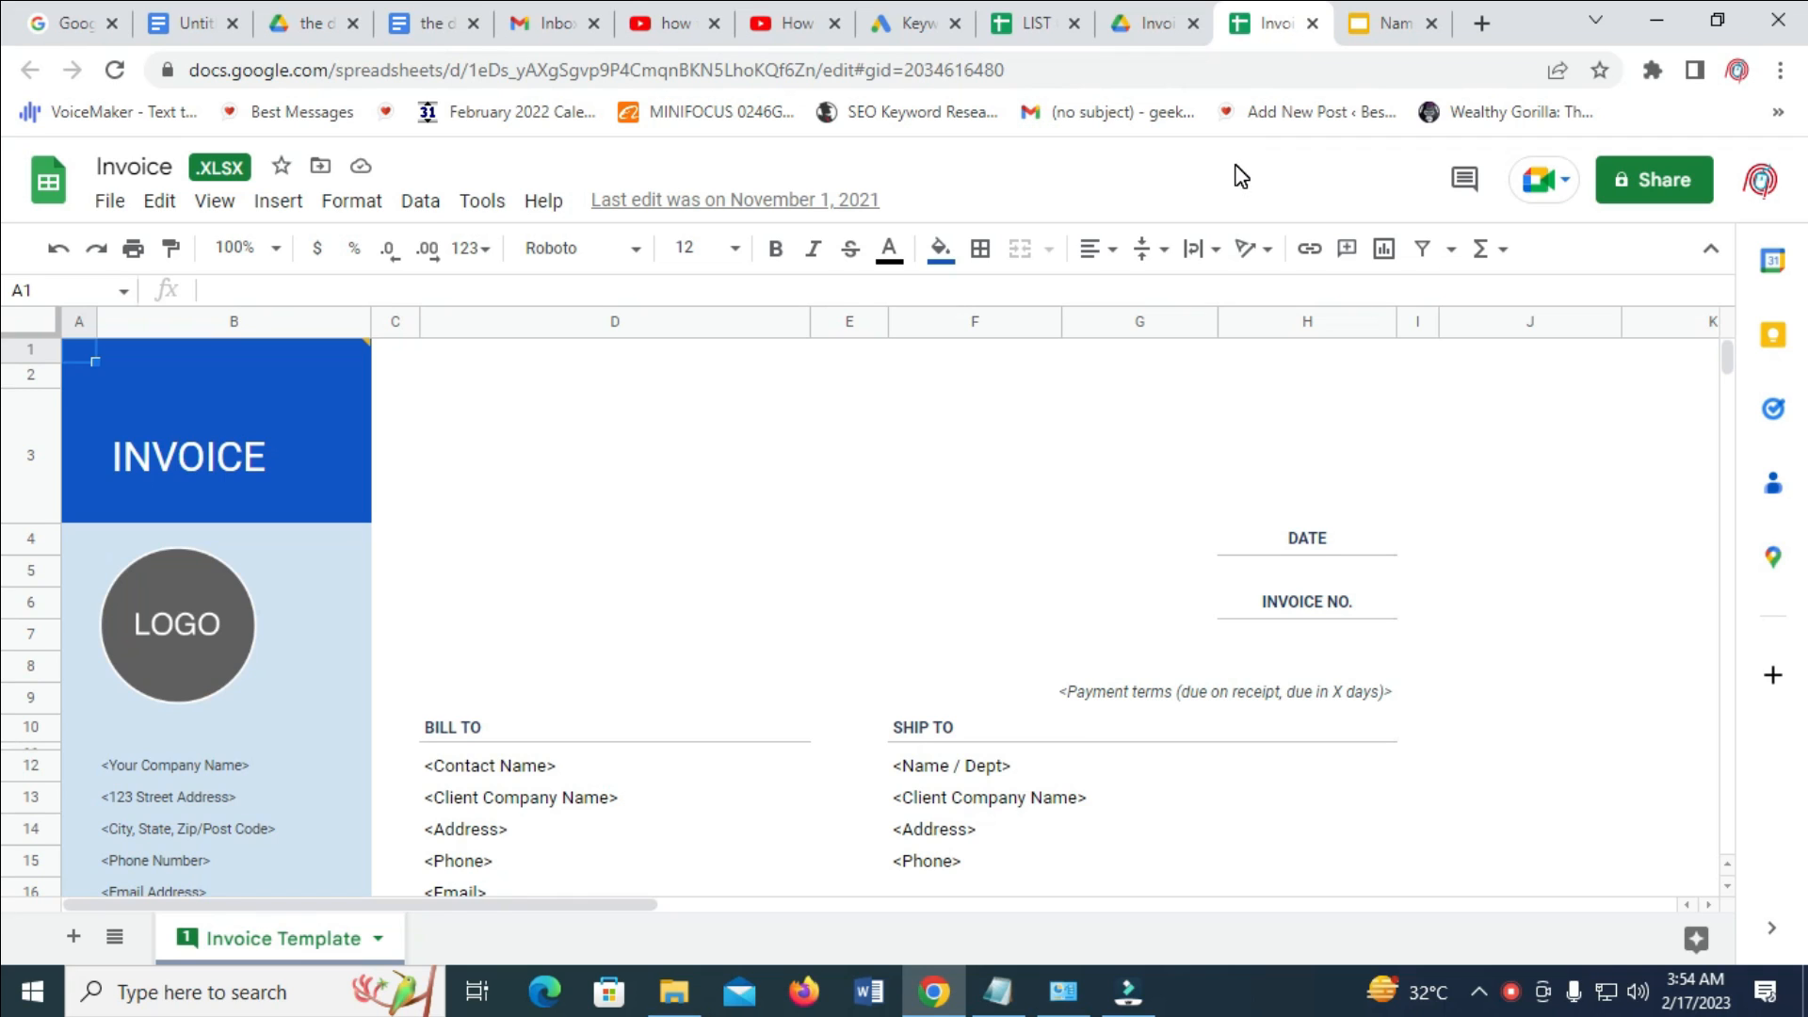
pyautogui.moveTo(109, 200)
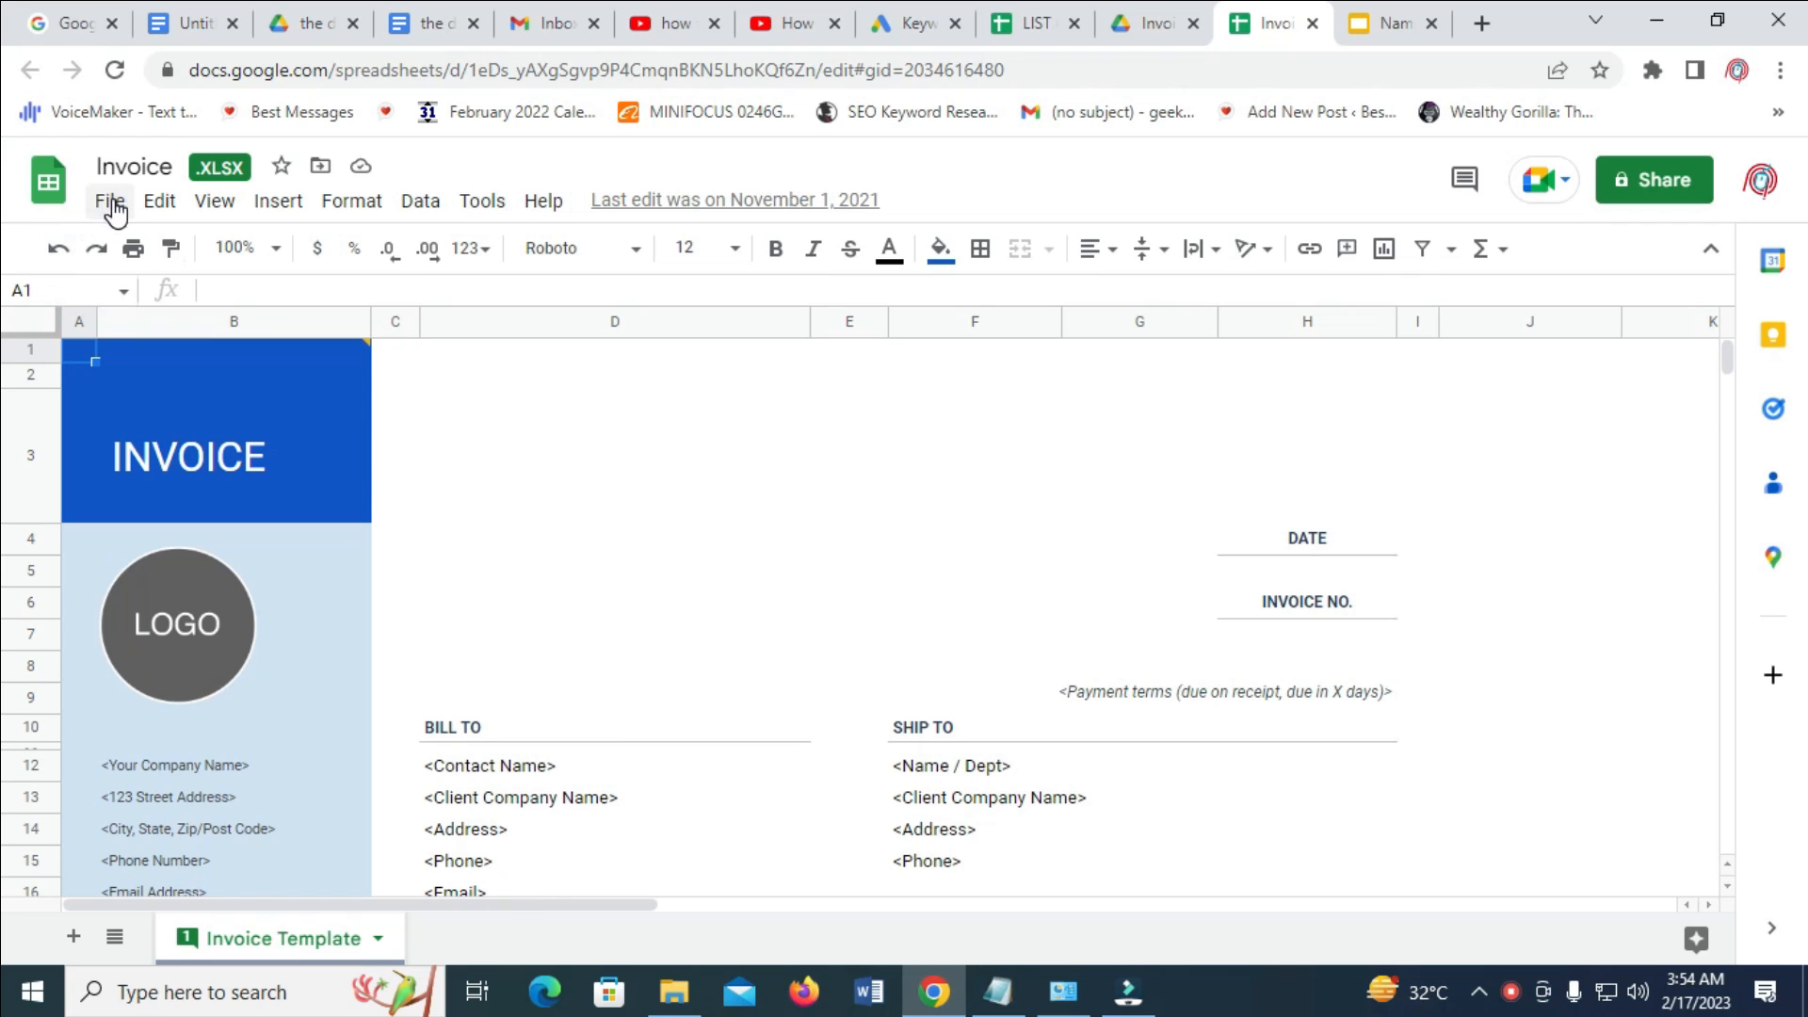
# Step: Bring up the 'Email this file' form for the Invoice spreadsheet from the File menu
pyautogui.click(110, 199)
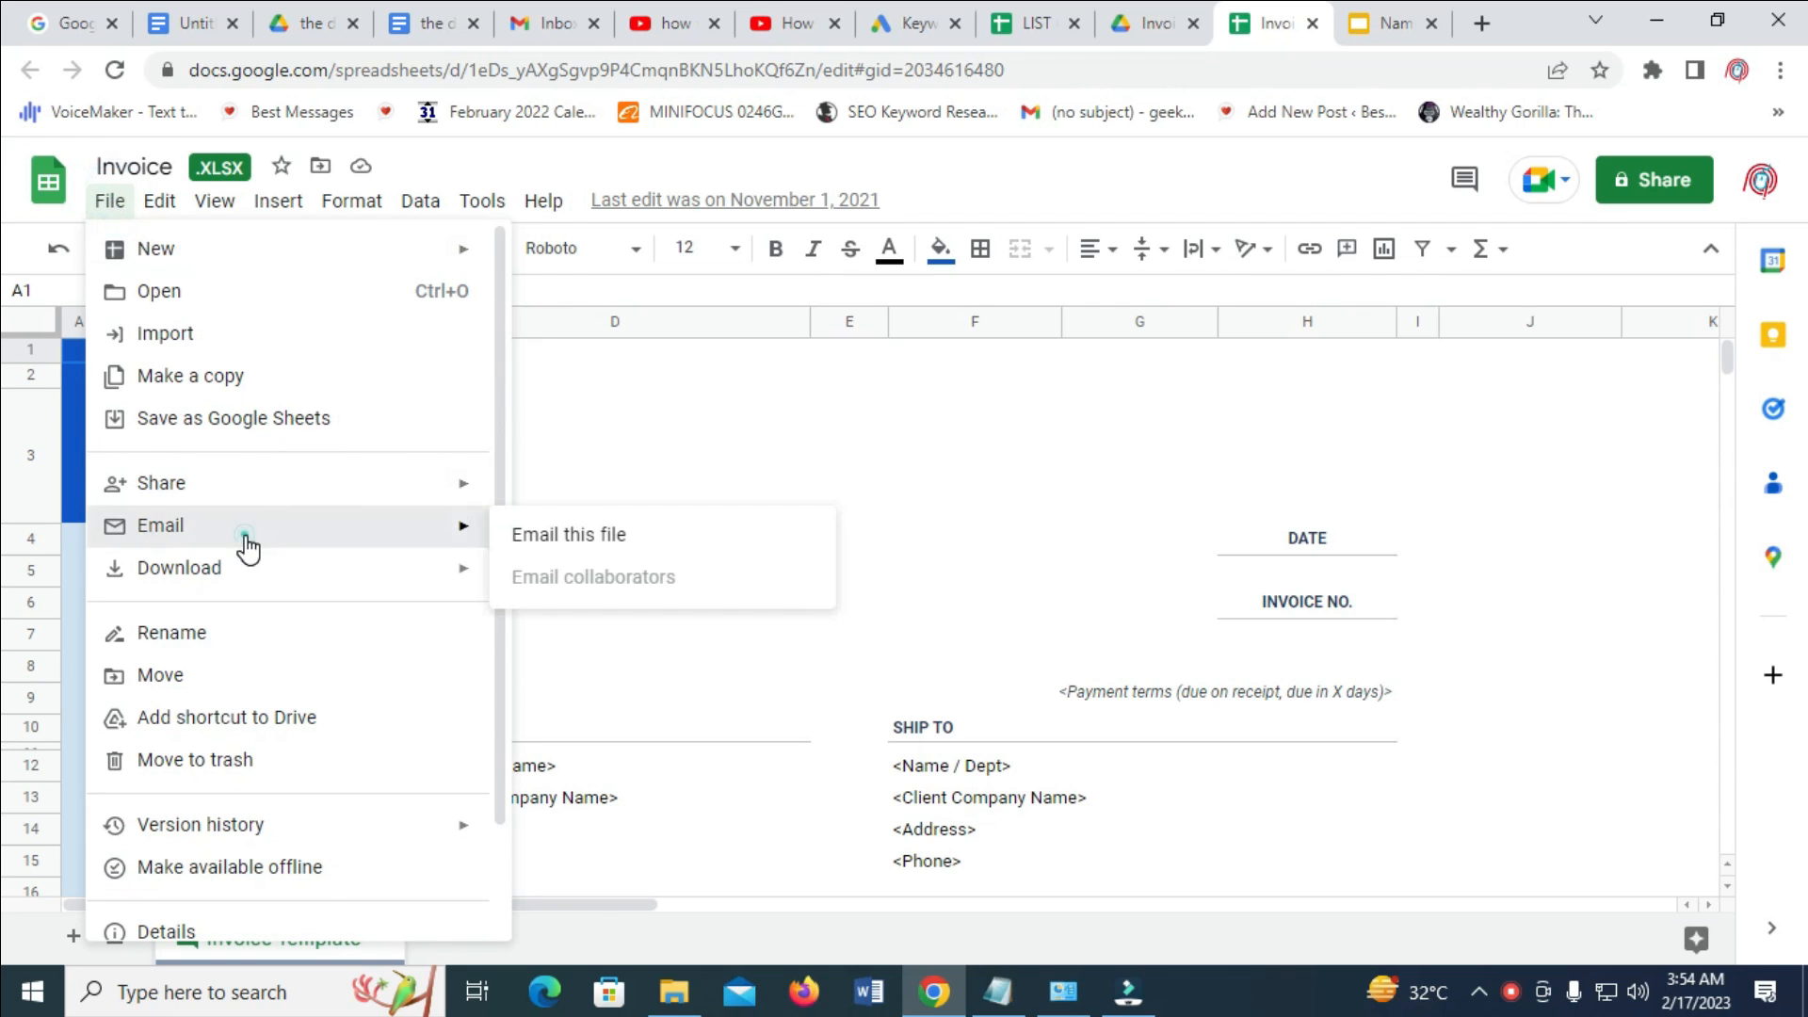
pyautogui.click(567, 533)
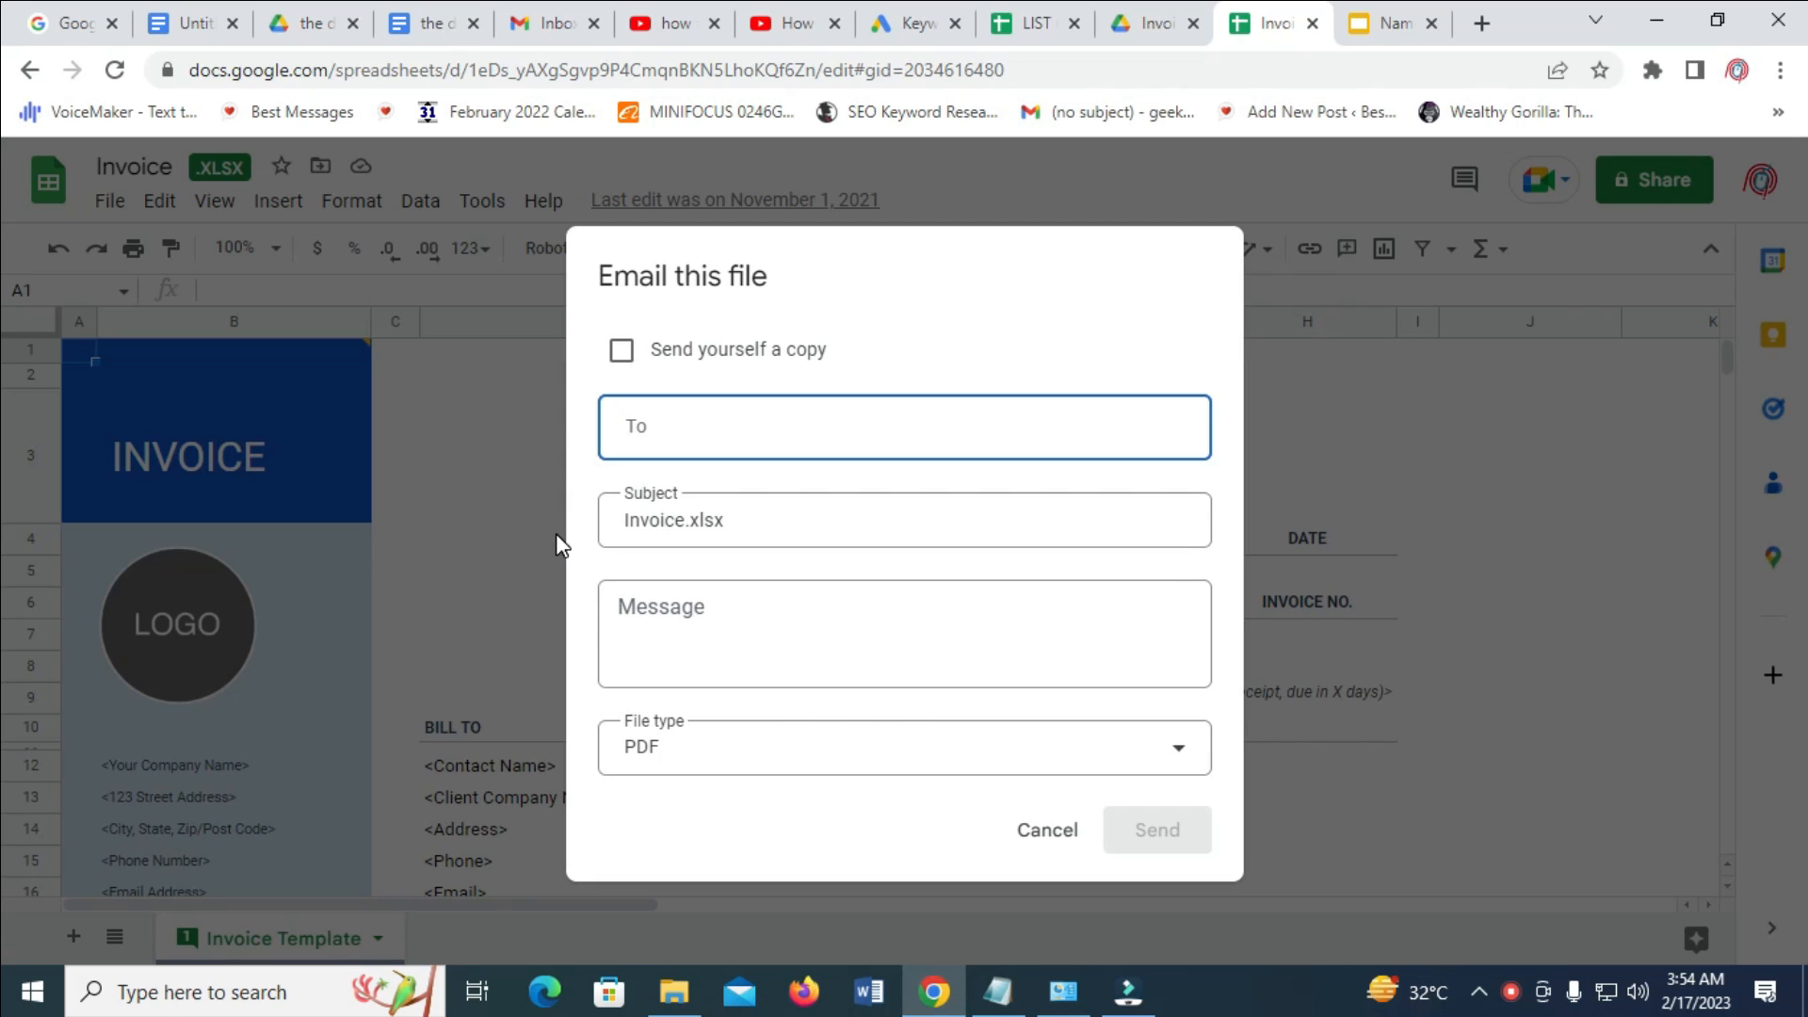
pyautogui.click(904, 427)
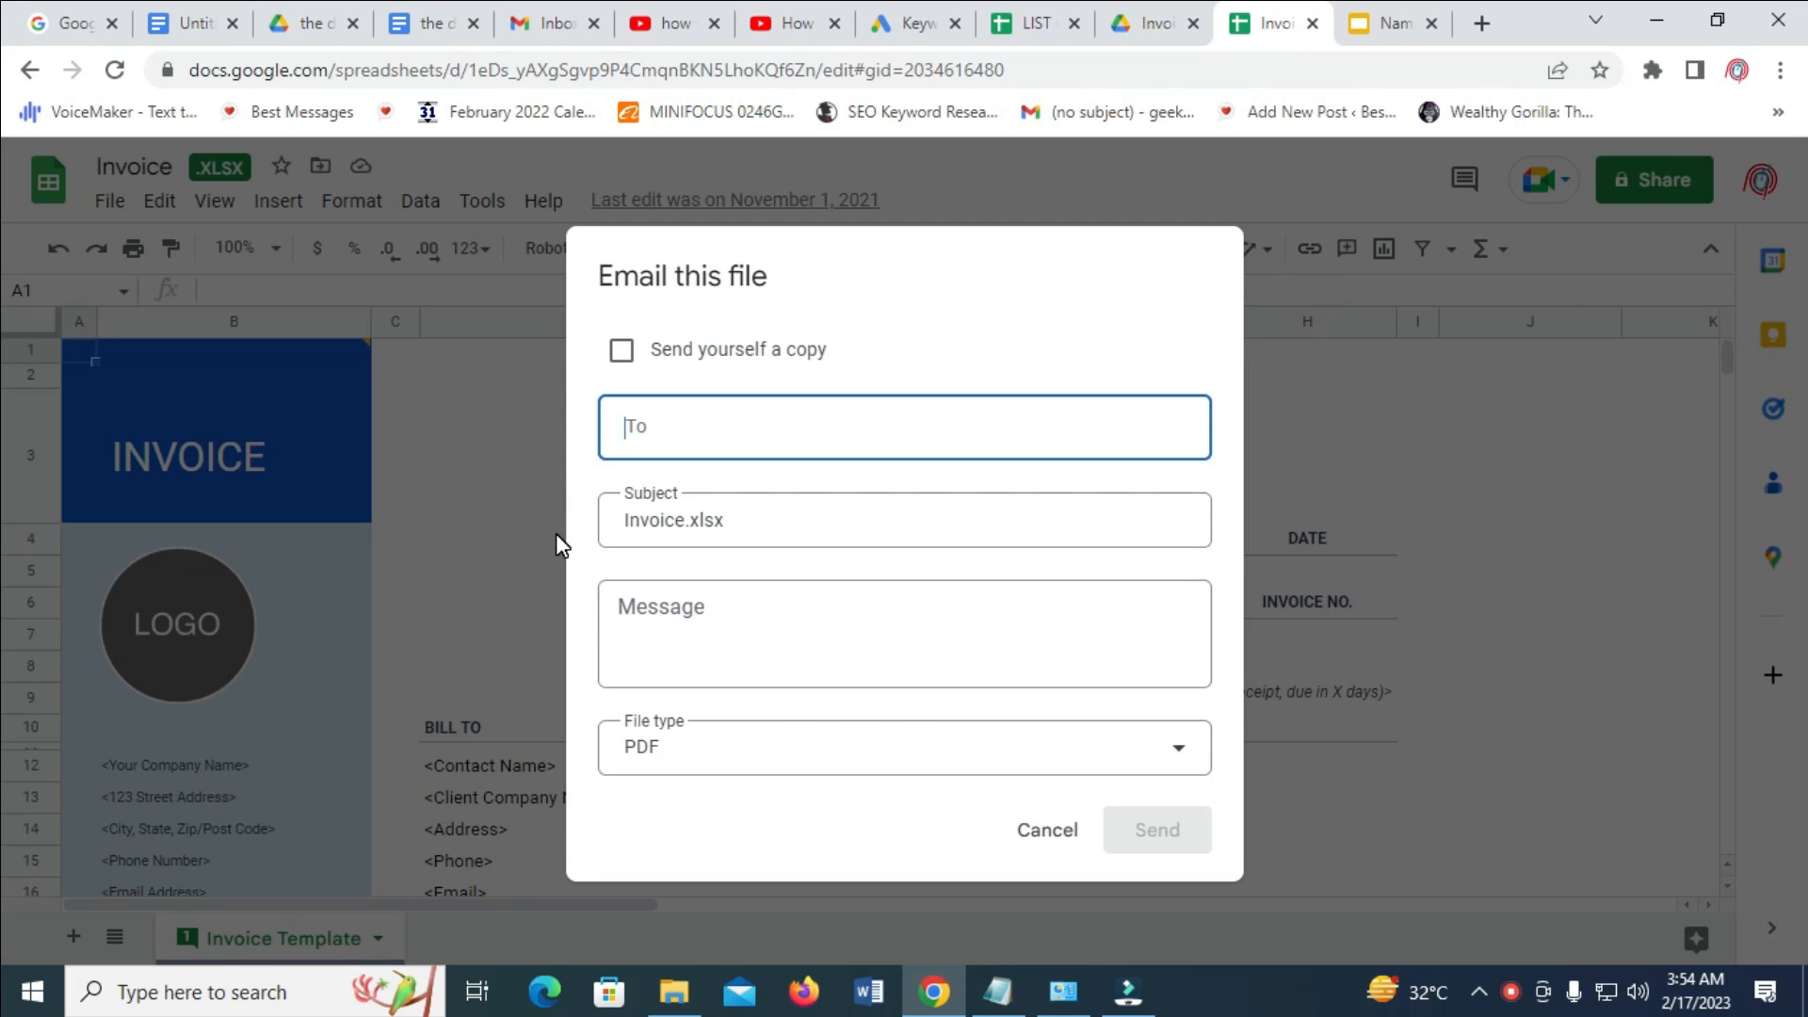
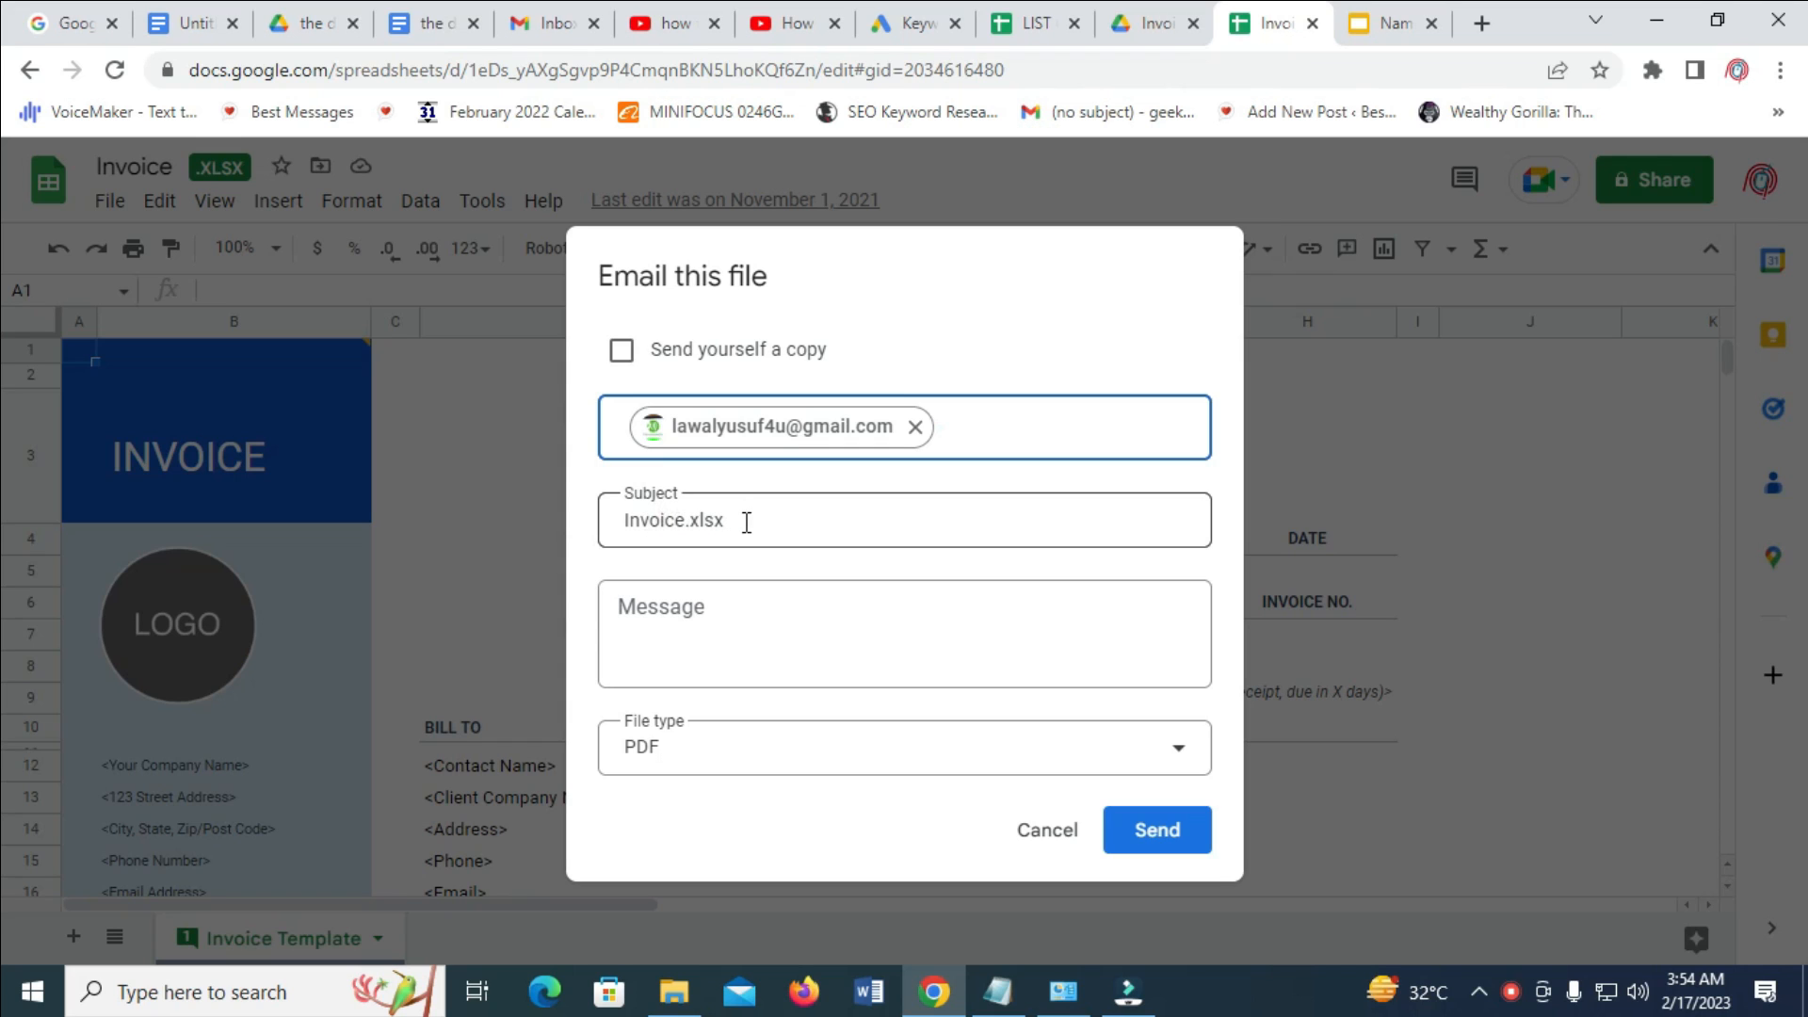
# Step: Enter the message 'As discussed, Check it out'
pyautogui.click(678, 623)
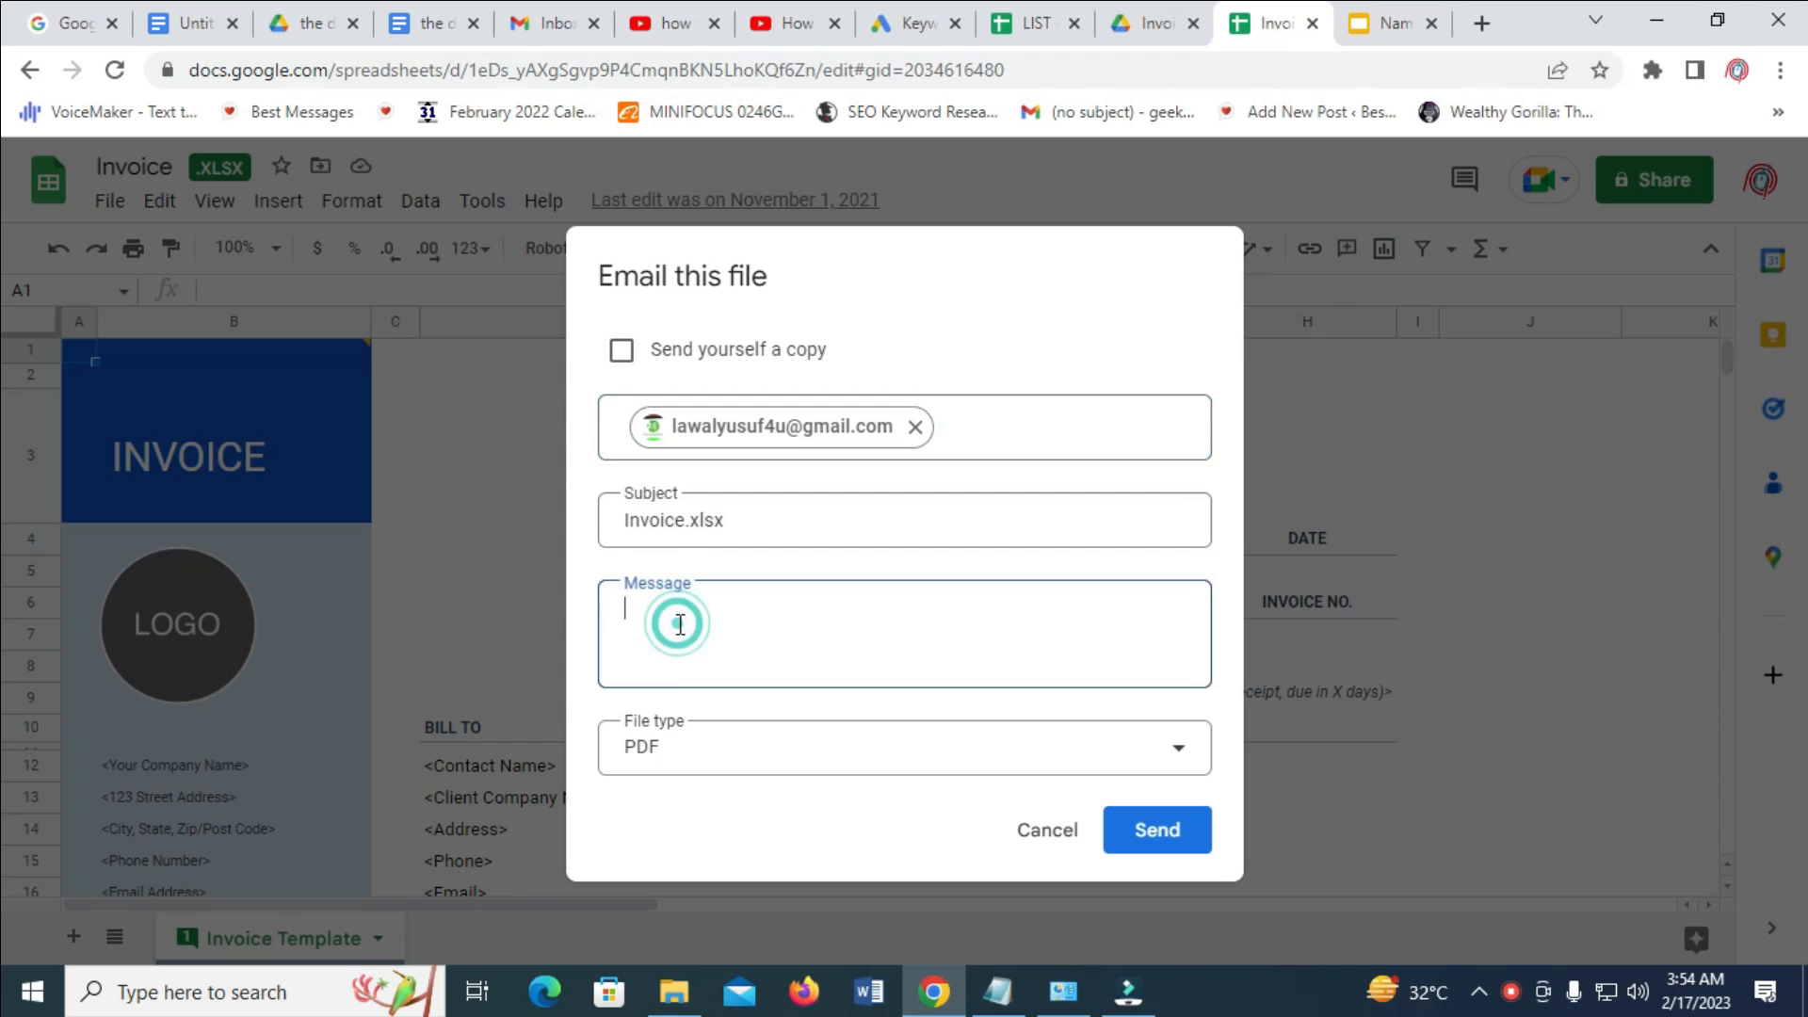
pyautogui.click(678, 623)
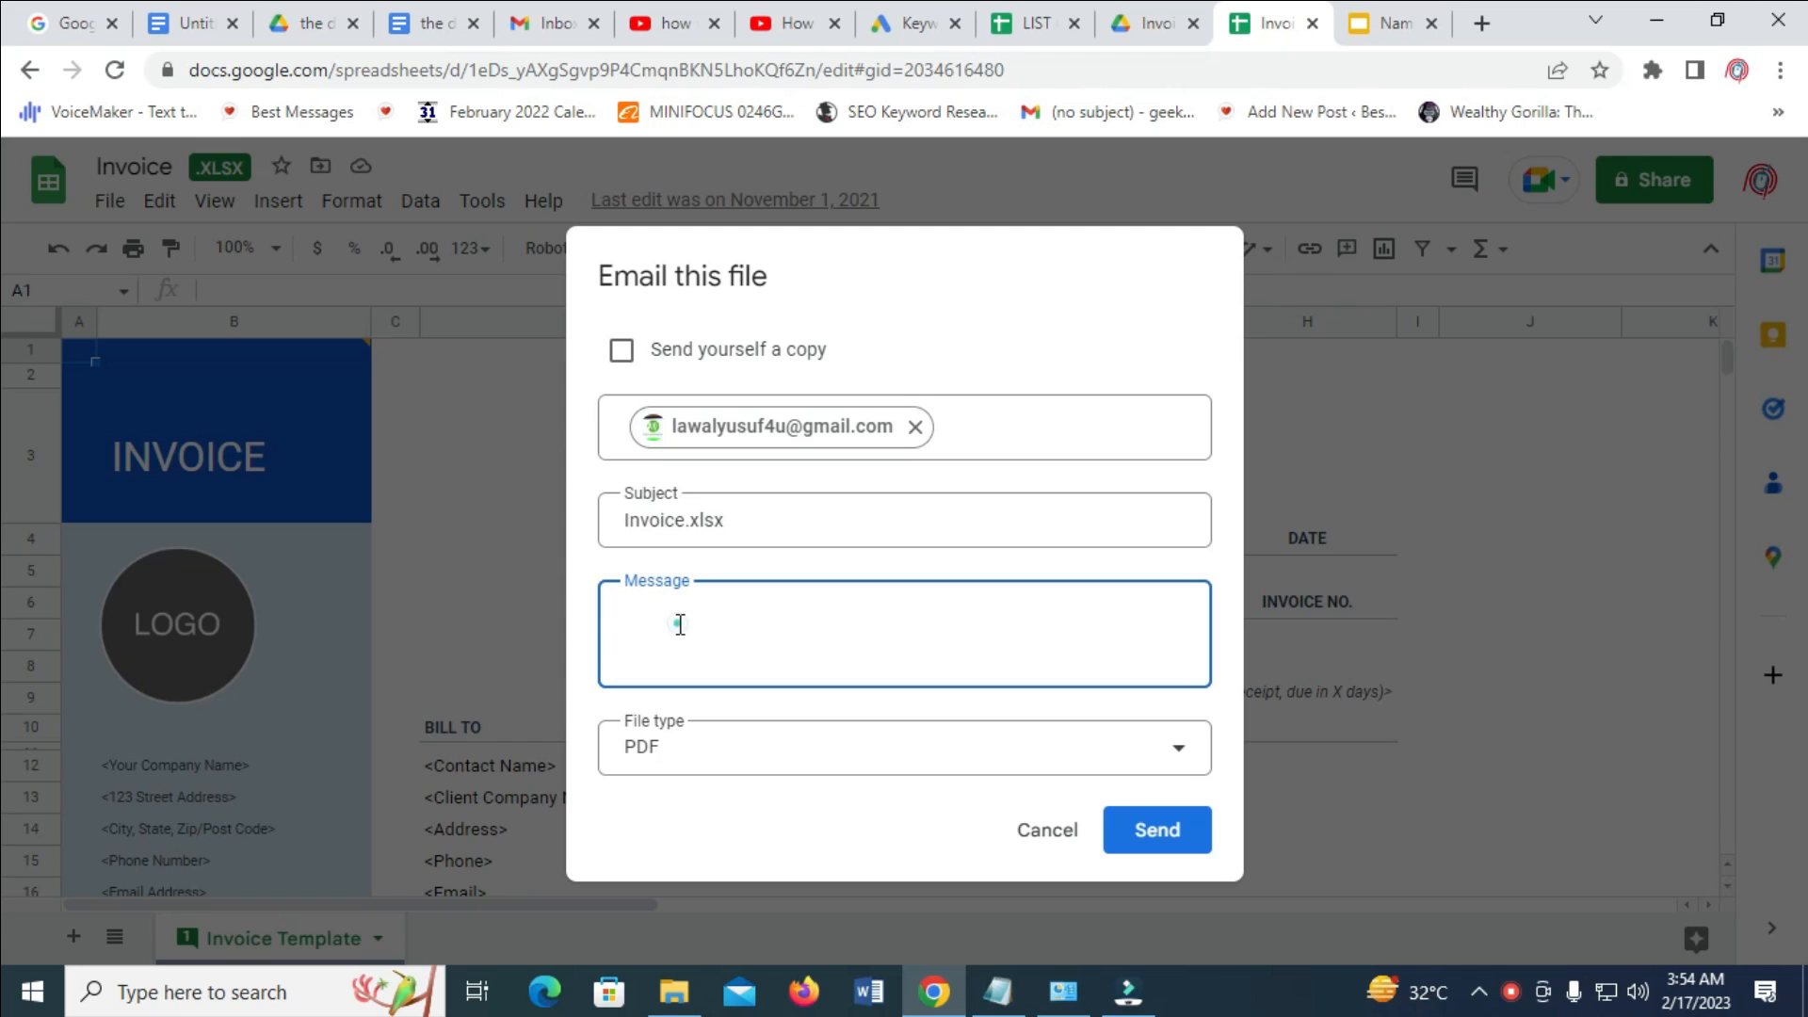
pyautogui.write('As discussed')
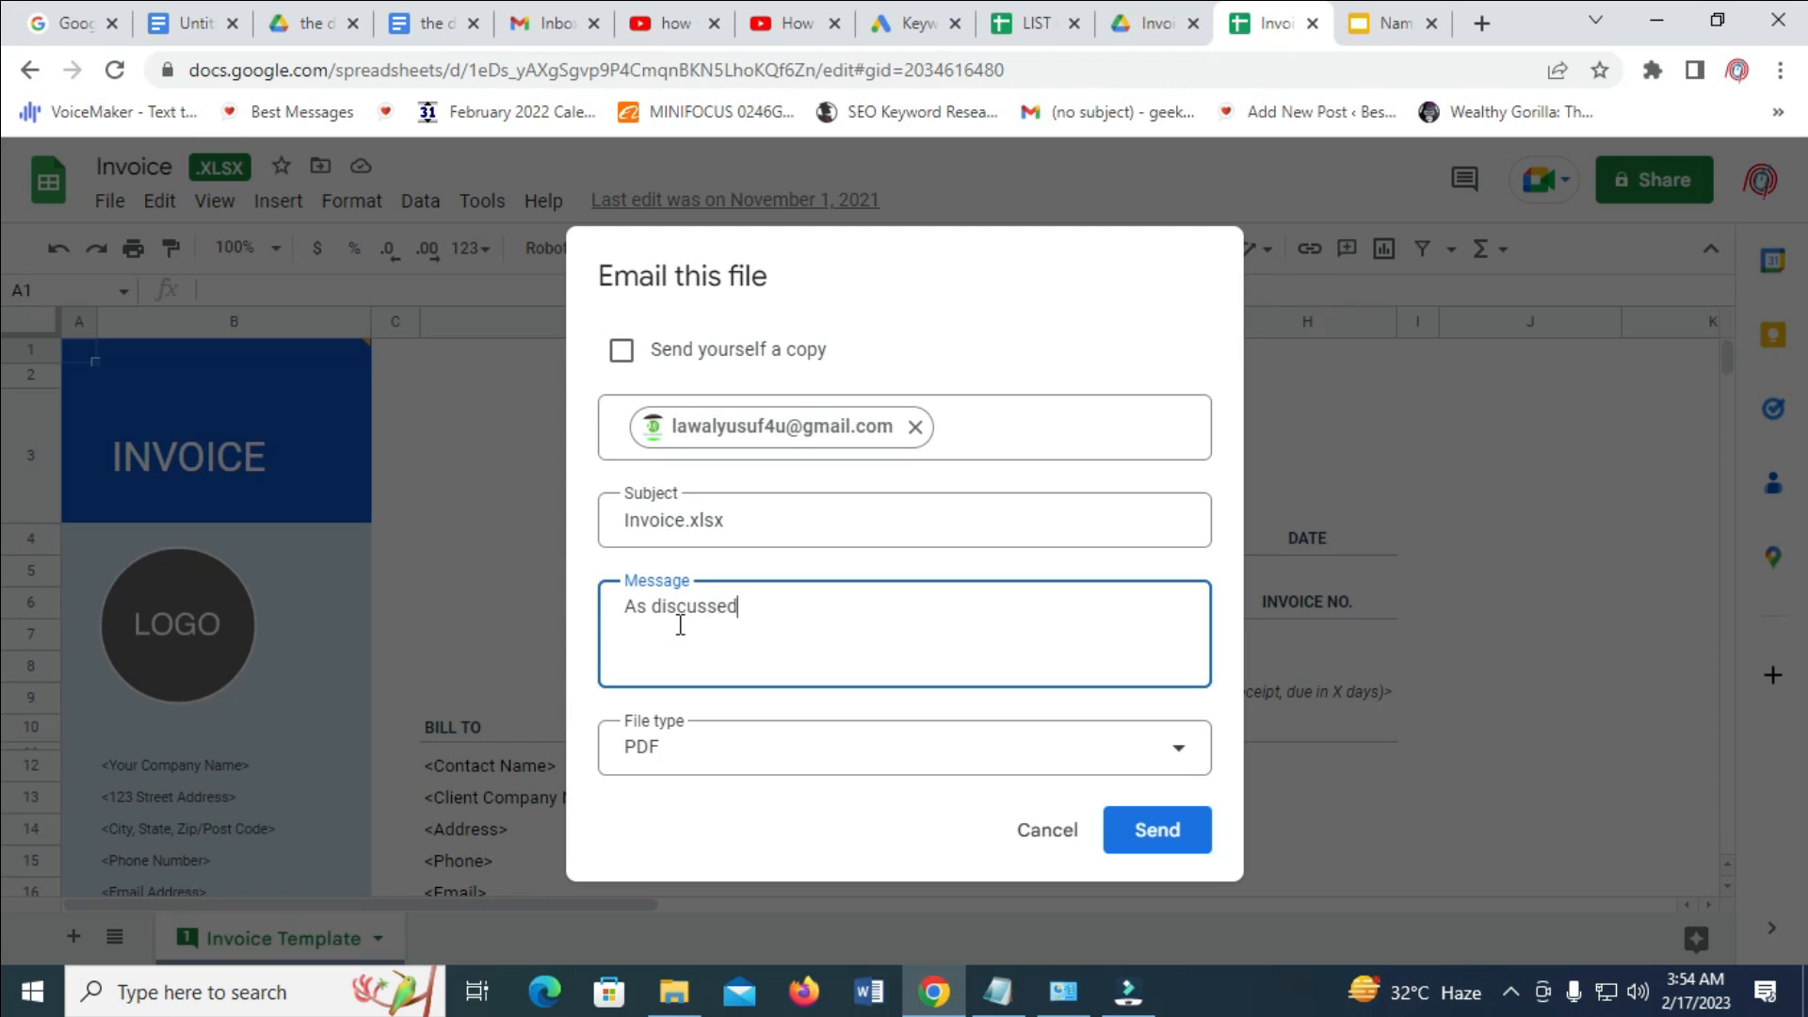
pyautogui.write(', Check it out')
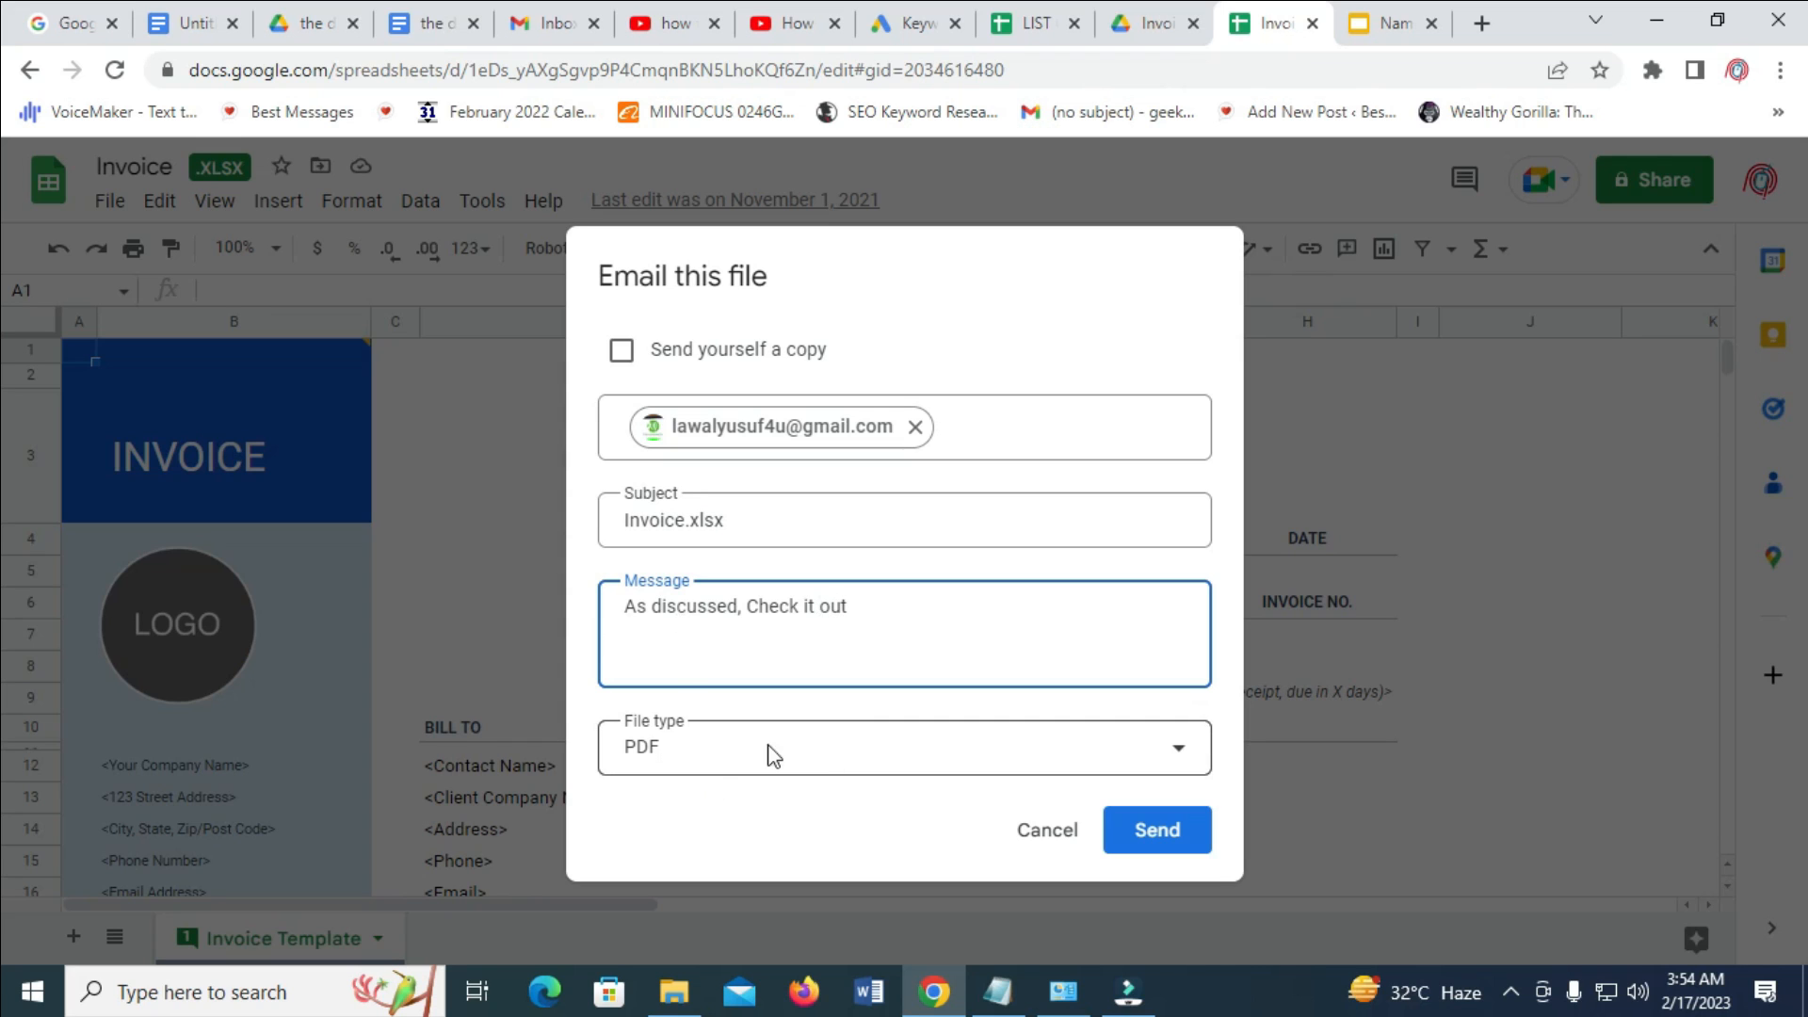
pyautogui.click(1173, 746)
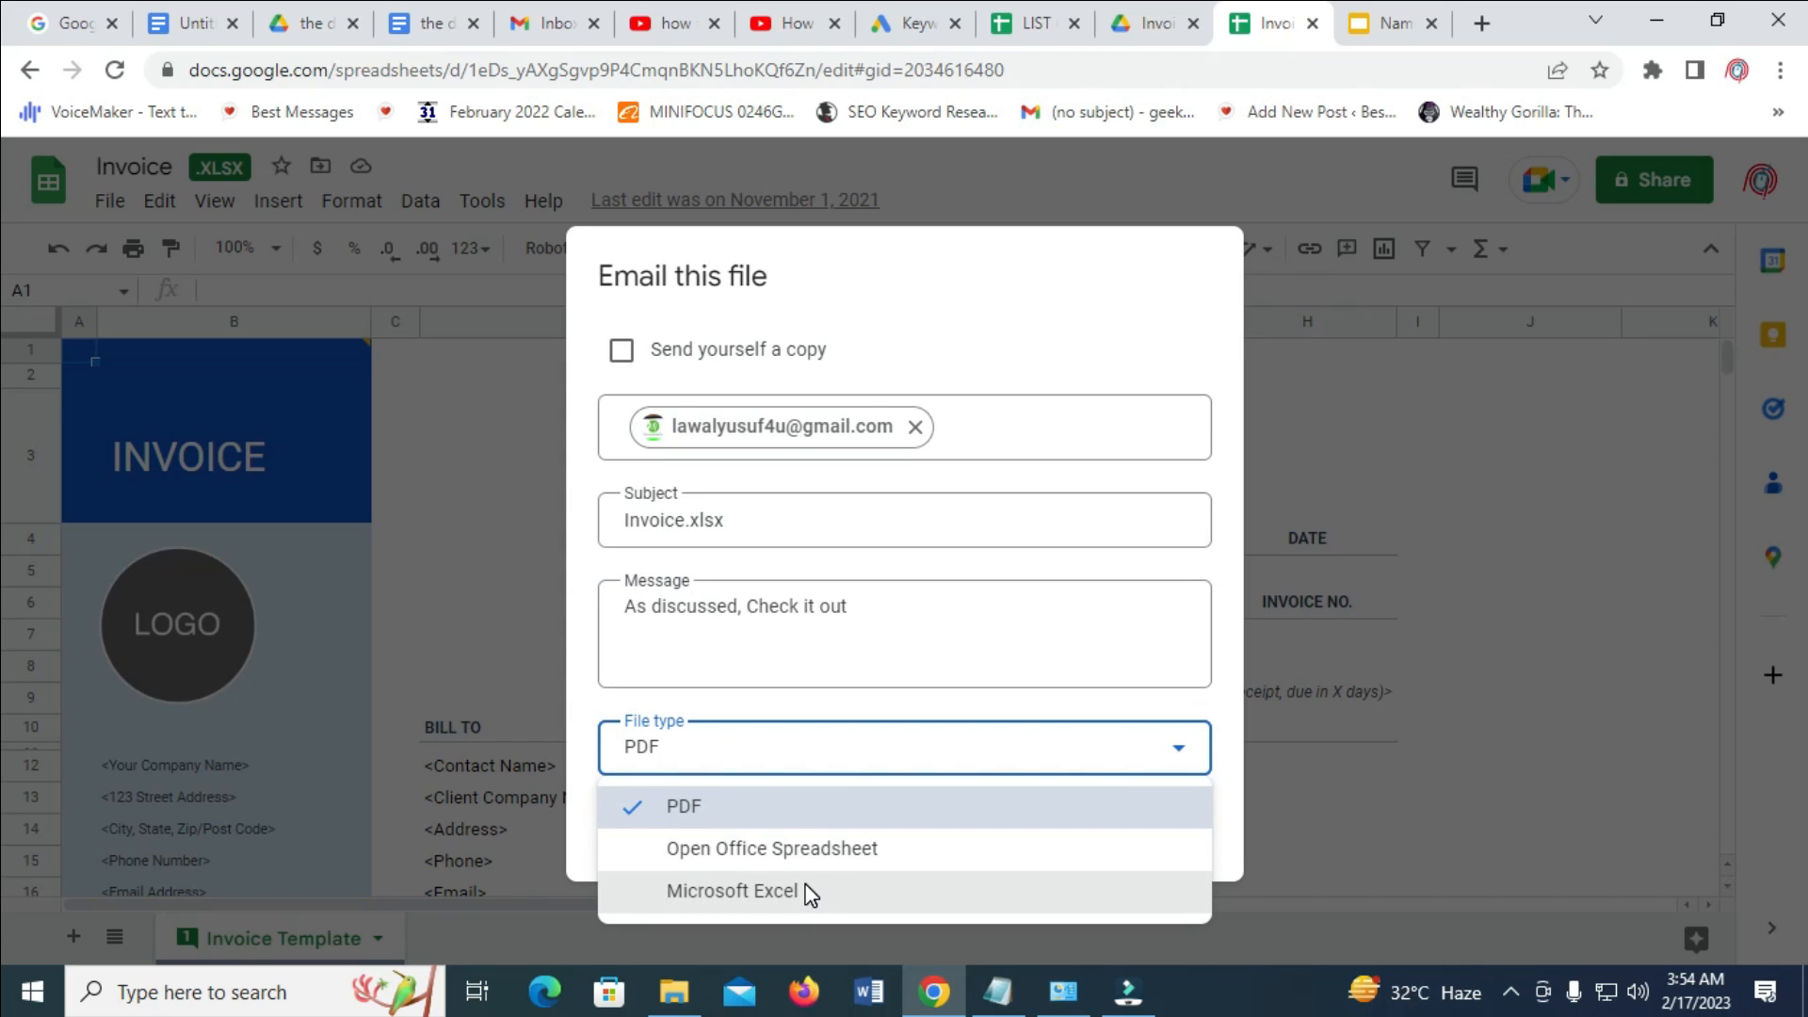
# Step: Choose Microsoft Excel as the attachment file type and send the invoice email
pyautogui.click(733, 891)
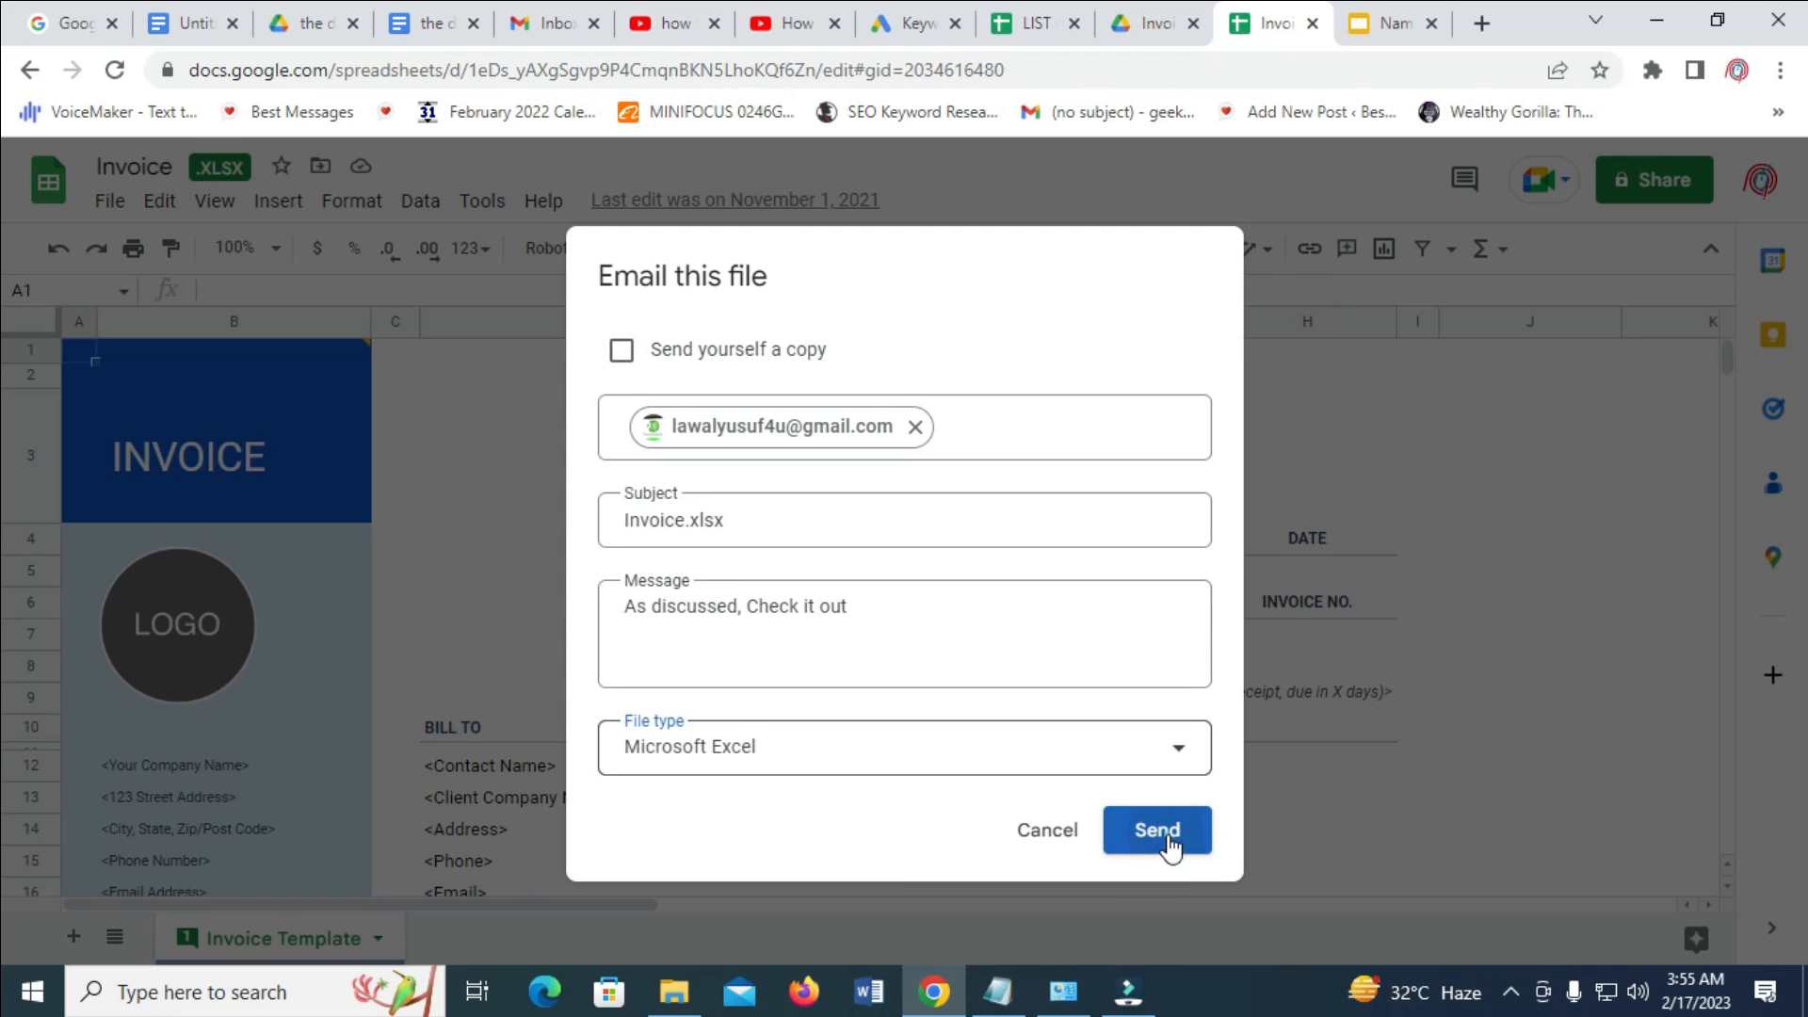
pyautogui.click(1155, 831)
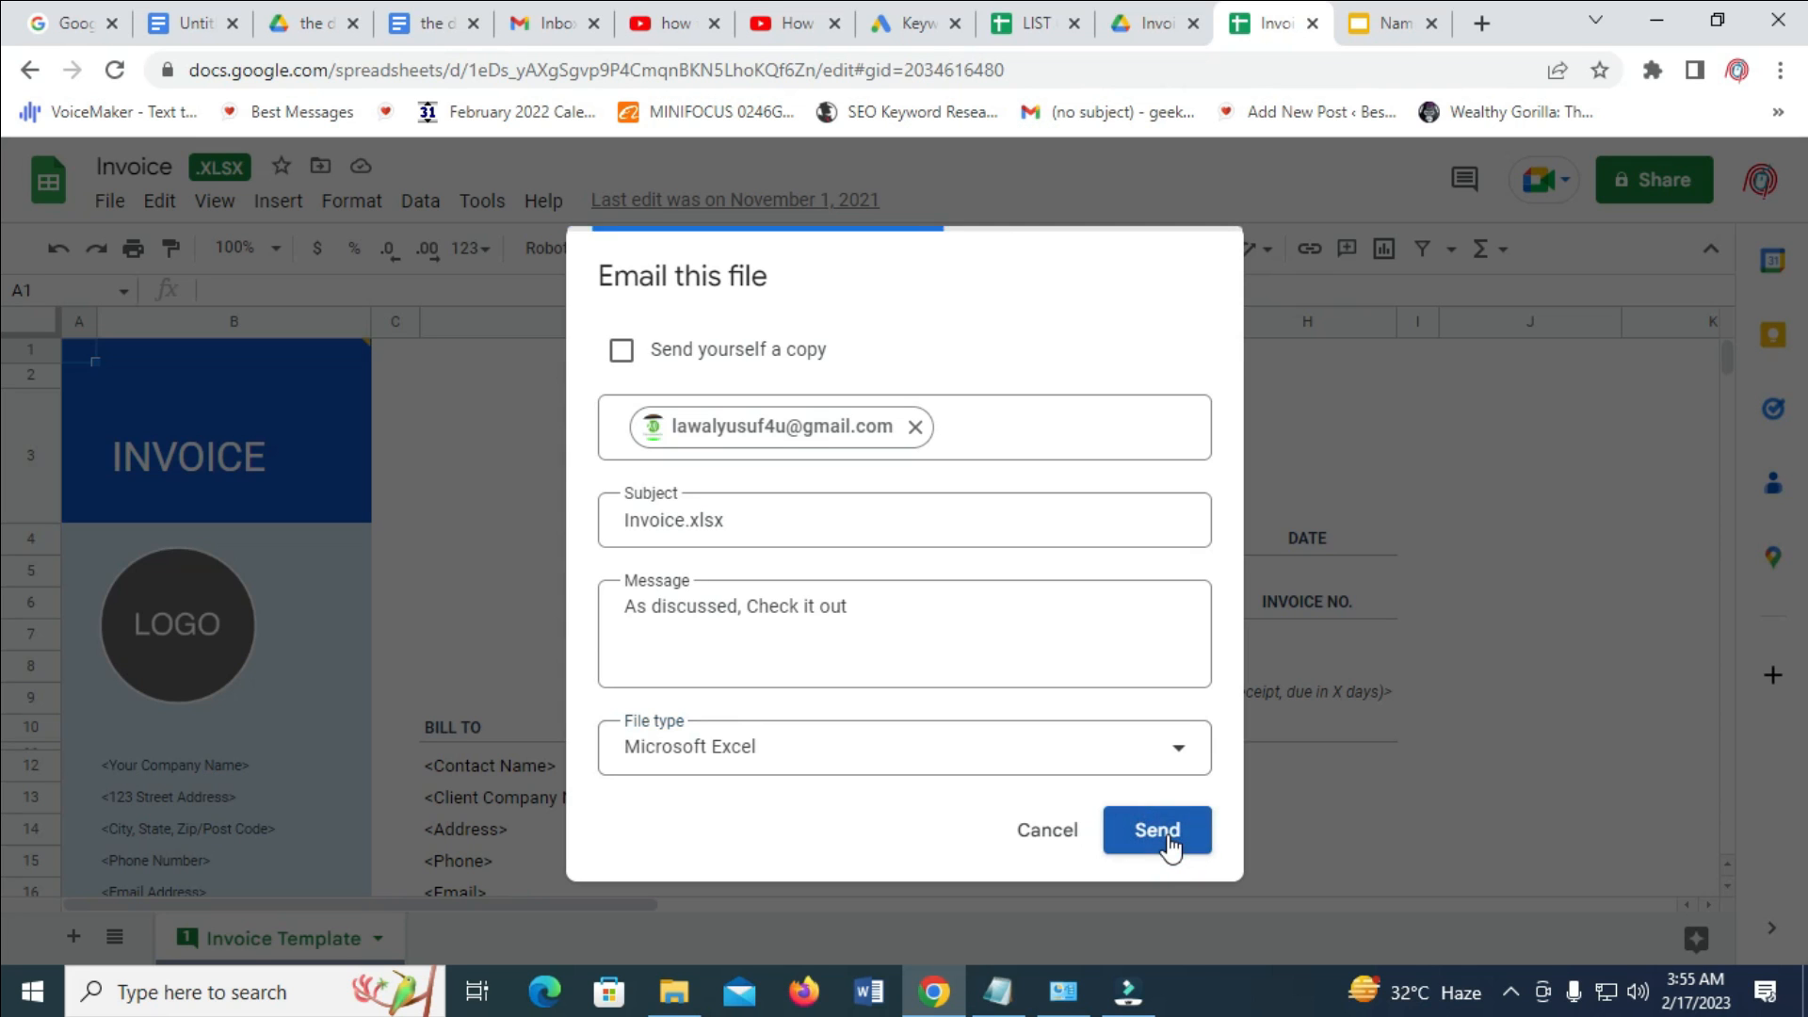
pyautogui.click(1156, 830)
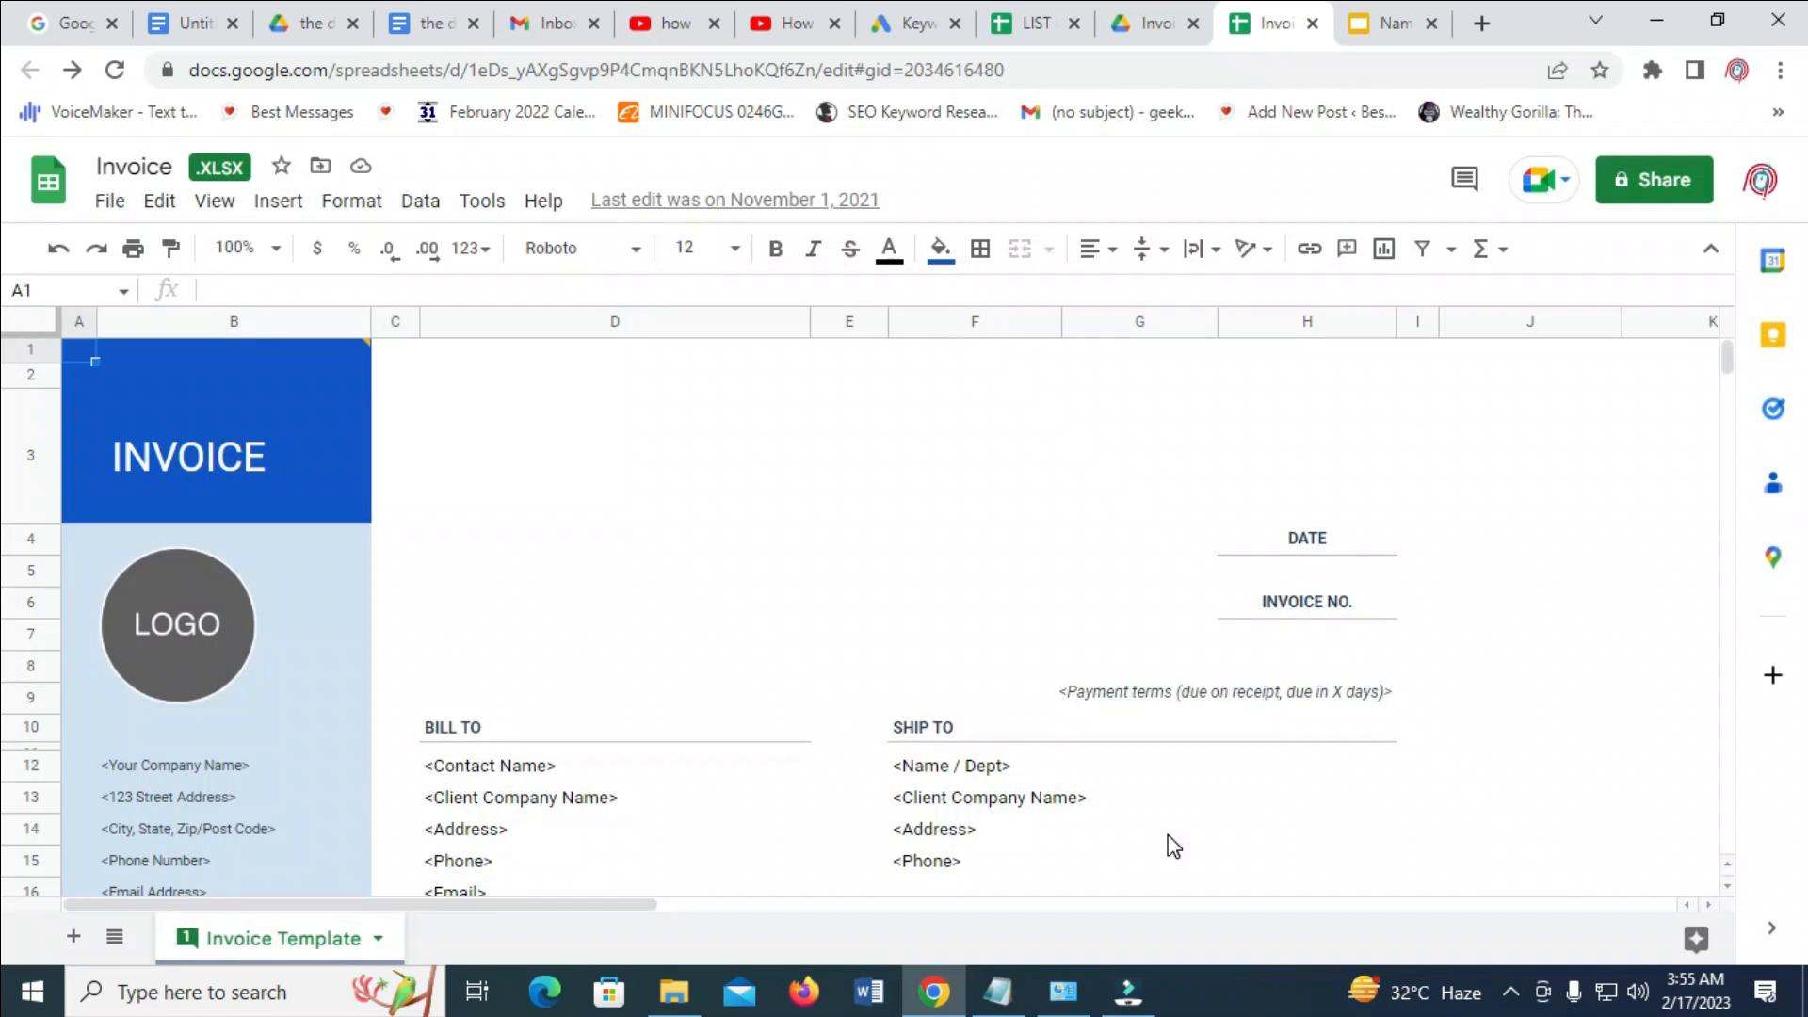